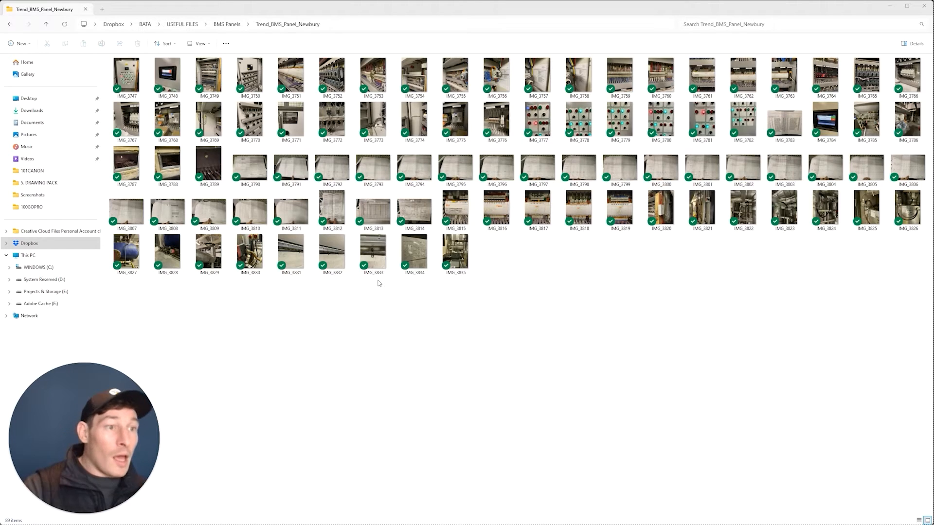
- Open IMG_3747 in Photos to view the Current Alarms screen with Fire Damper No 1 and No 2 Open
{"action": "left_click", "coordinate": [373, 250]}
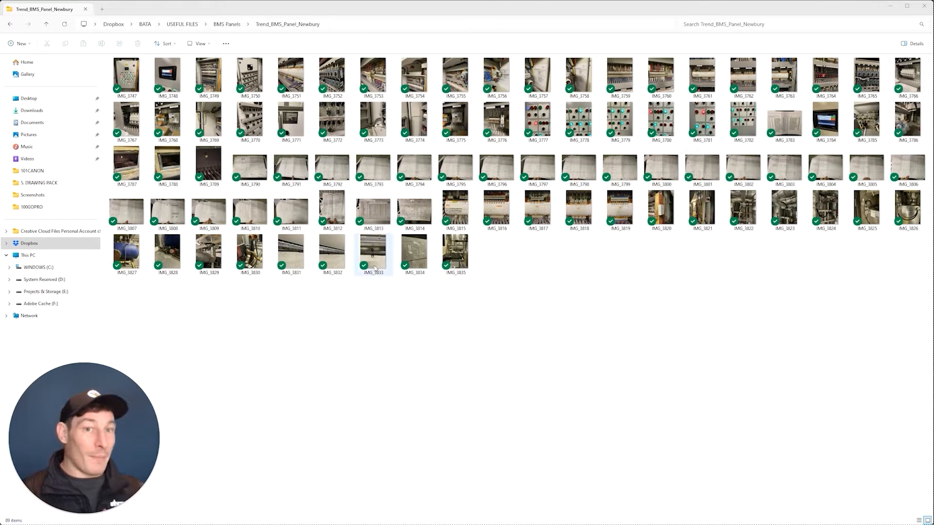
{"action": "left_click", "coordinate": [125, 76]}
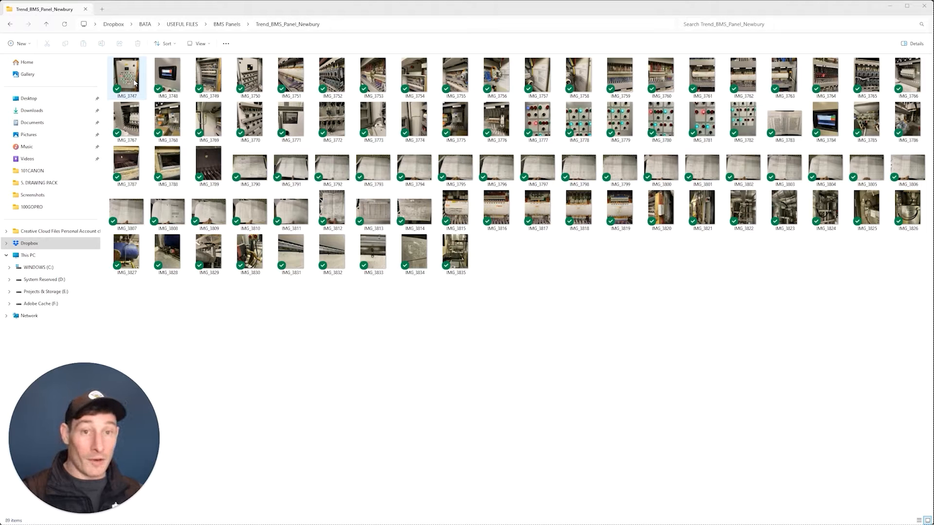
{"action": "double_click", "coordinate": [126, 75]}
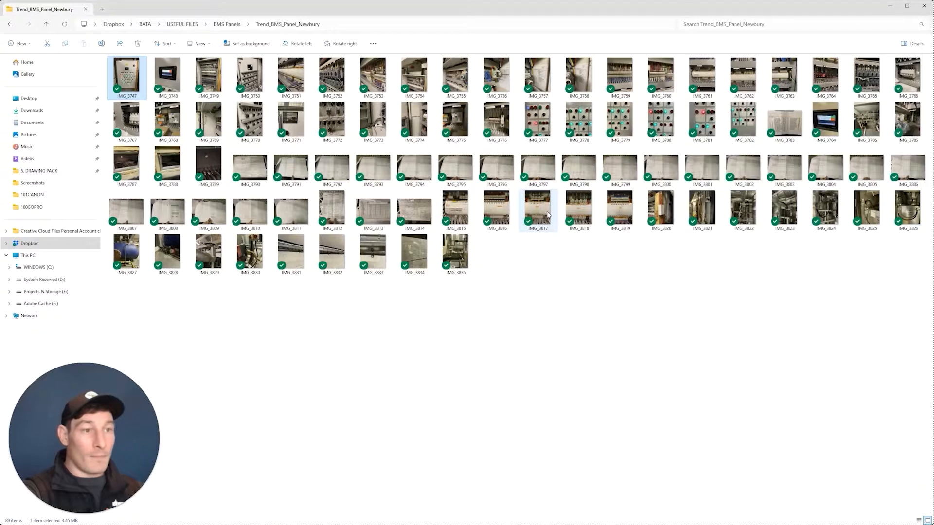
{"action": "left_click", "coordinate": [455, 210]}
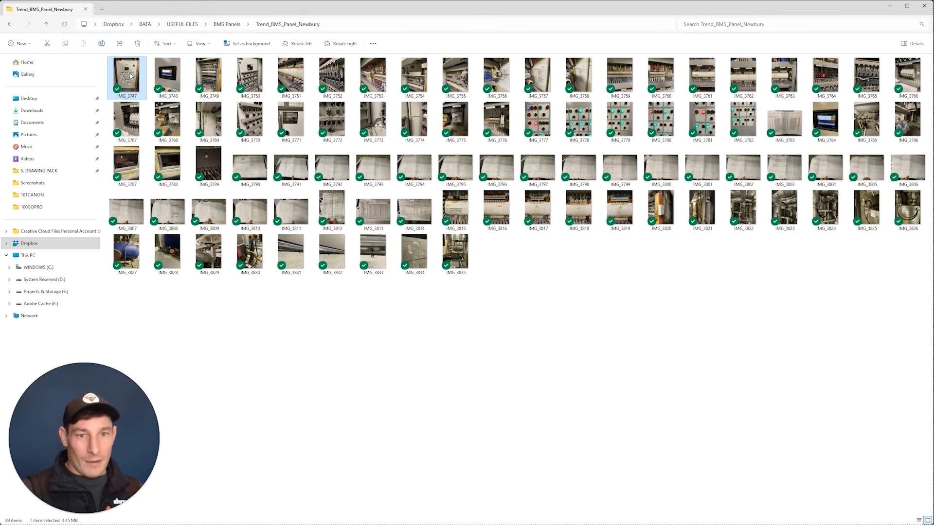
{"action": "double_click", "coordinate": [127, 74]}
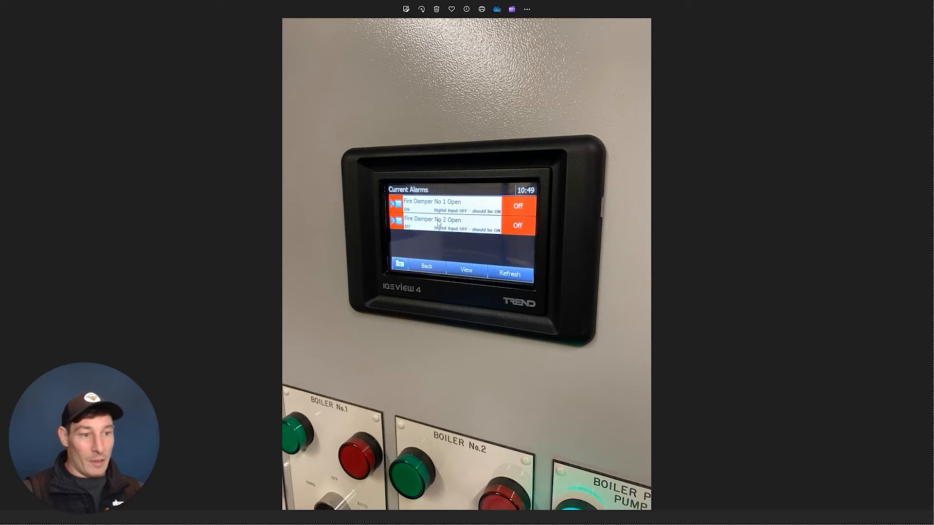
{"action": "mouse_move", "coordinate": [417, 351]}
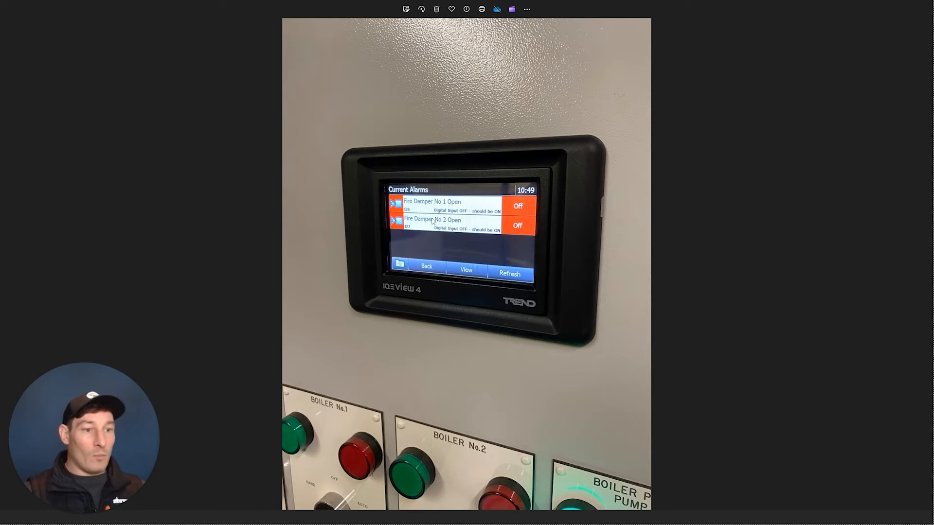
{"action": "mouse_move", "coordinate": [502, 345]}
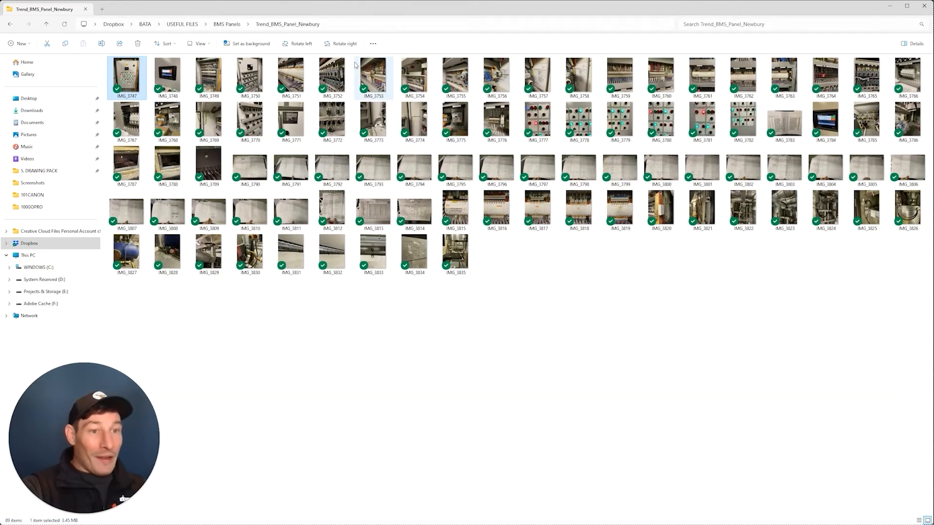
{"action": "double_click", "coordinate": [373, 76]}
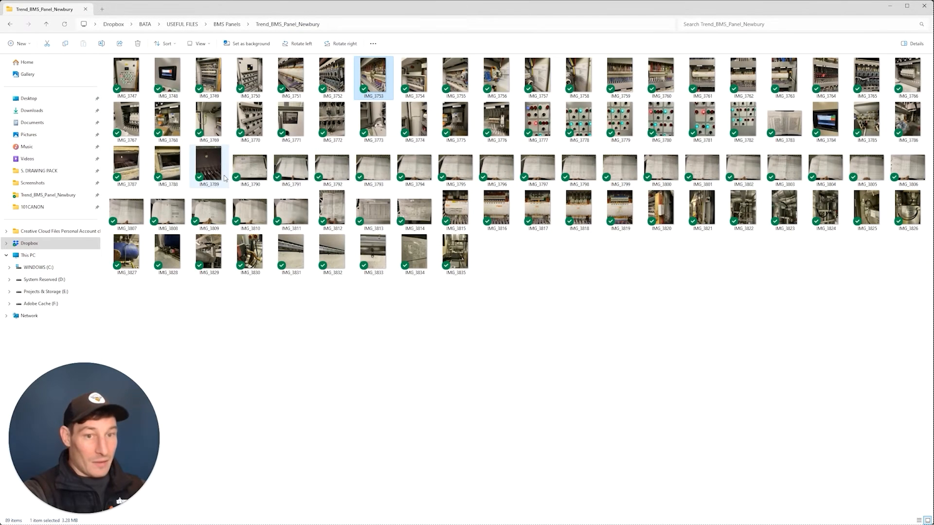
{"action": "left_click", "coordinate": [126, 165]}
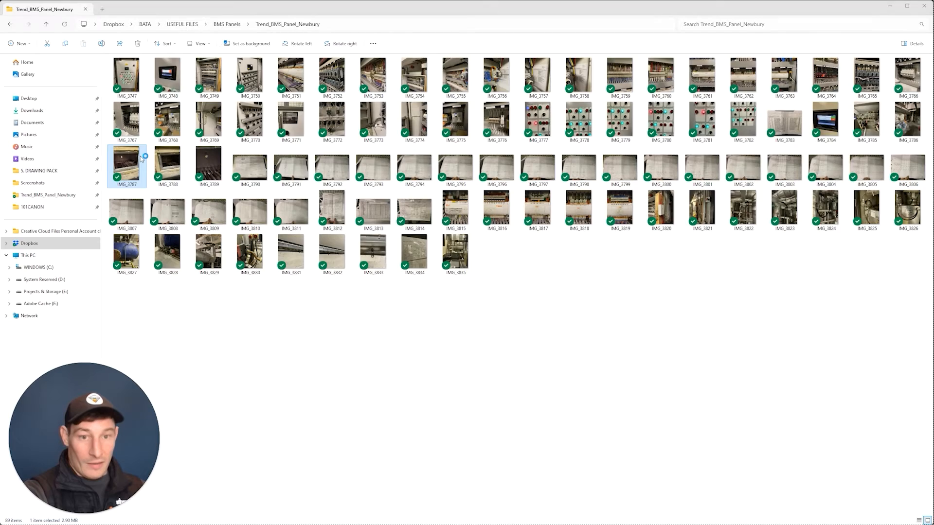
{"action": "double_click", "coordinate": [126, 166]}
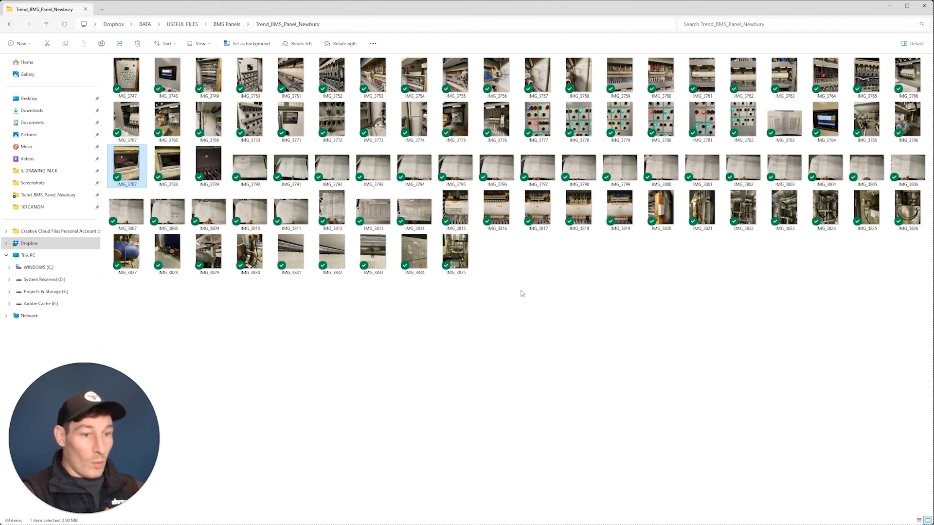
{"action": "left_click", "coordinate": [661, 209]}
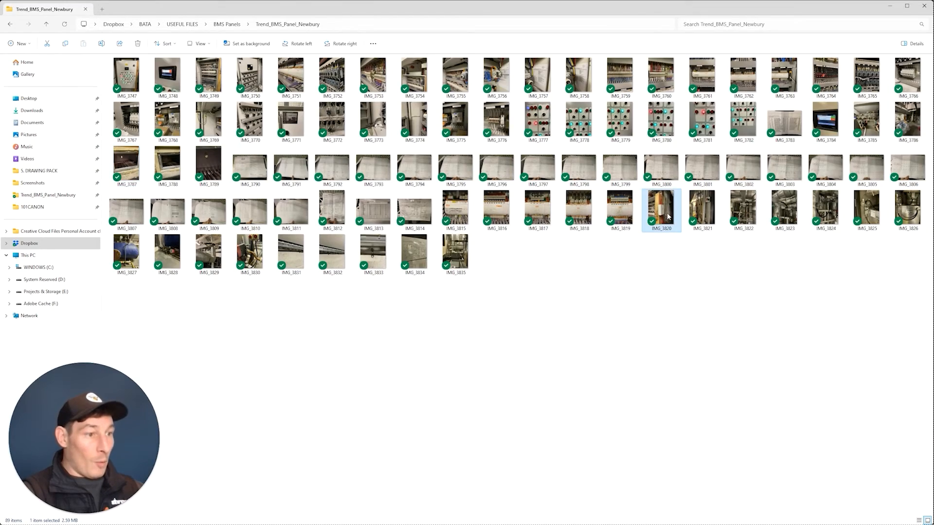
{"action": "double_click", "coordinate": [661, 210]}
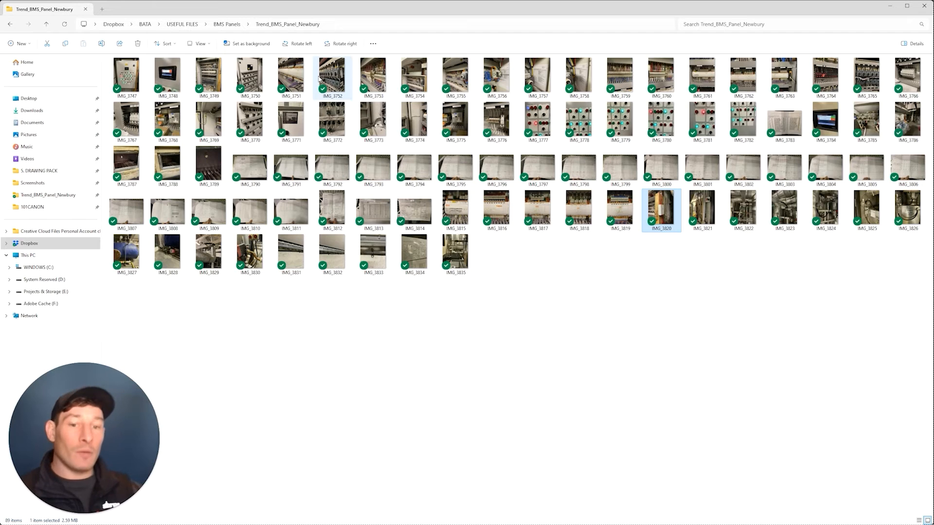
{"action": "mouse_move", "coordinate": [331, 74]}
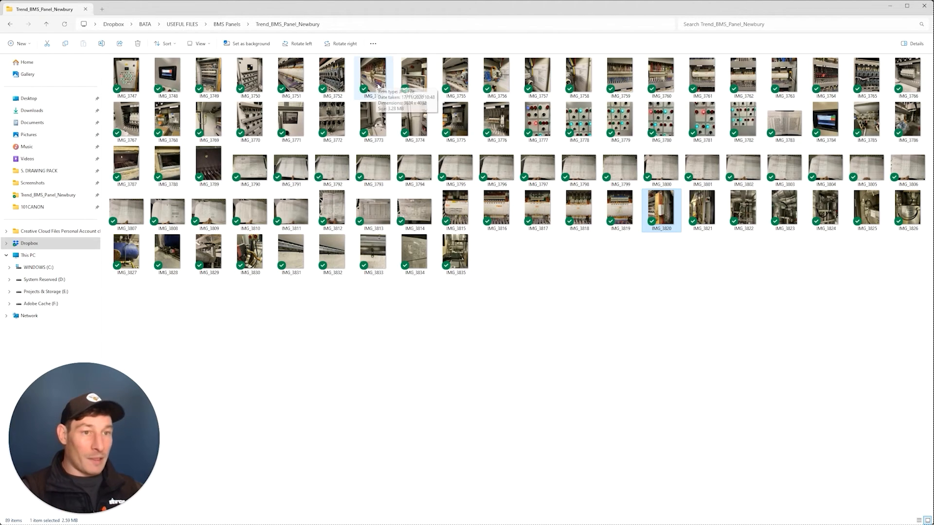
{"action": "double_click", "coordinate": [660, 209]}
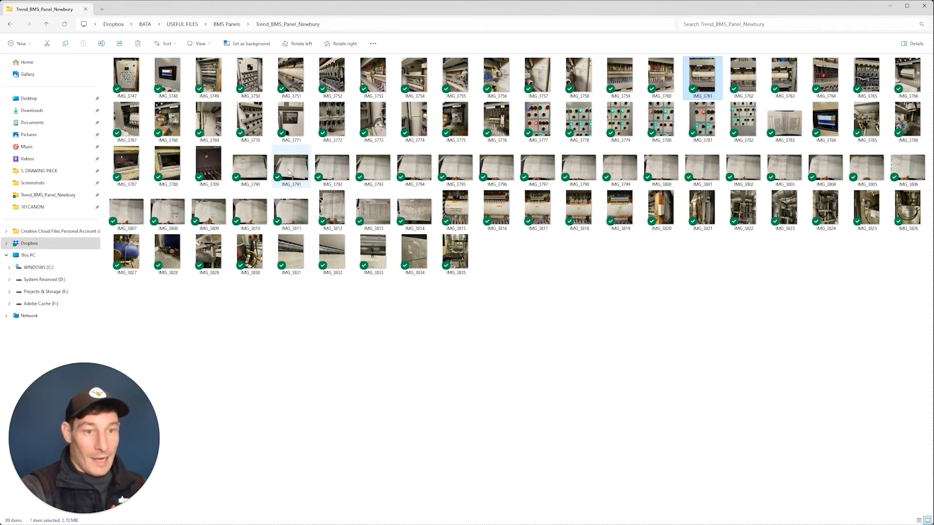
{"action": "left_click", "coordinate": [332, 169]}
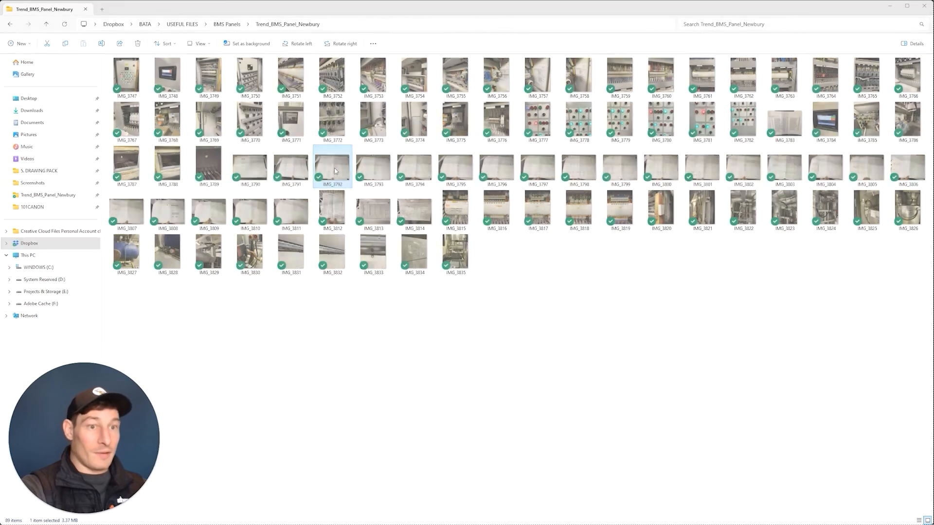
- Open IMG_3792 in Photos to view the schematic of relays R317, R318 and R322
{"action": "double_click", "coordinate": [332, 167]}
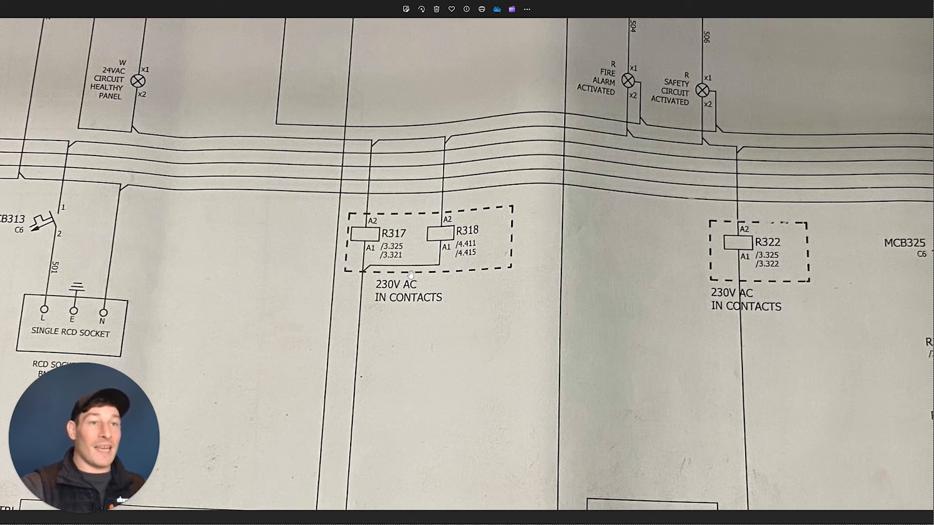
{"action": "mouse_move", "coordinate": [410, 265]}
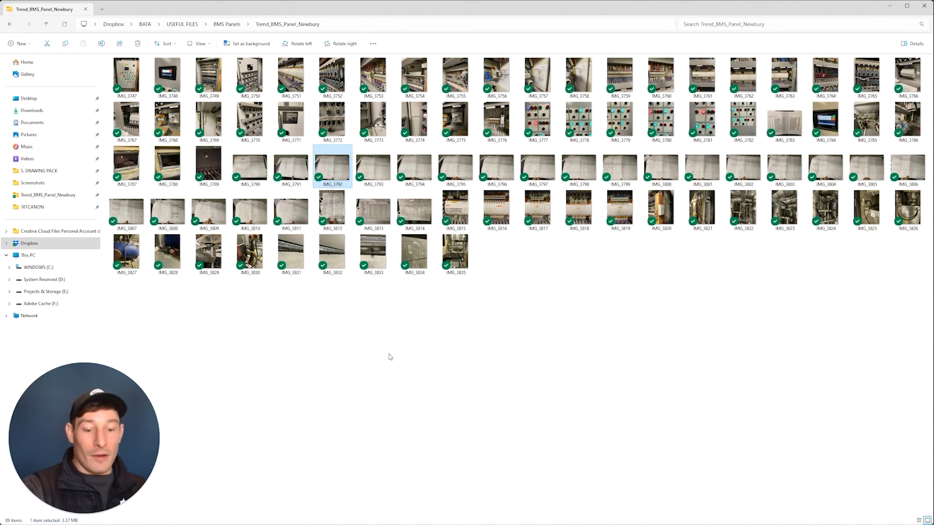
{"action": "mouse_move", "coordinate": [369, 360]}
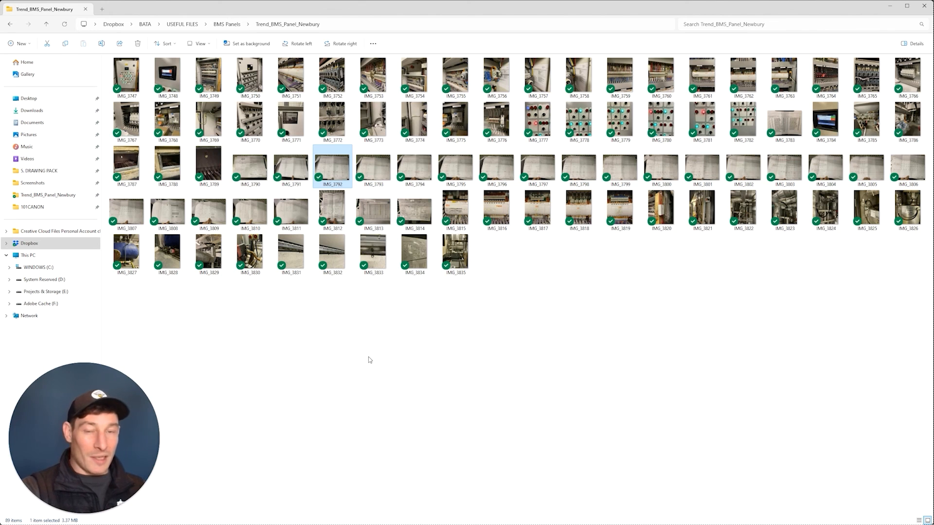